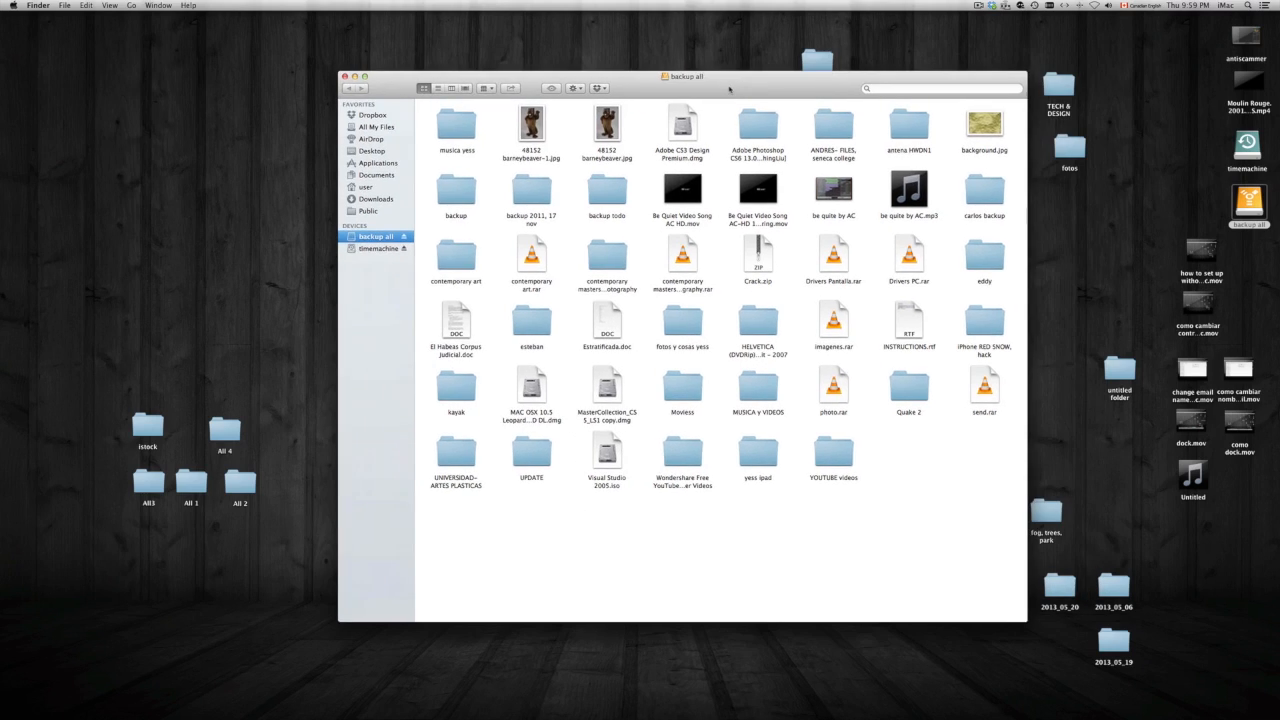
# Move the backup all window aside and select El Habeas Corpus judicial.doc
pyautogui.moveTo(684, 76); pyautogui.dragTo(916, 20)
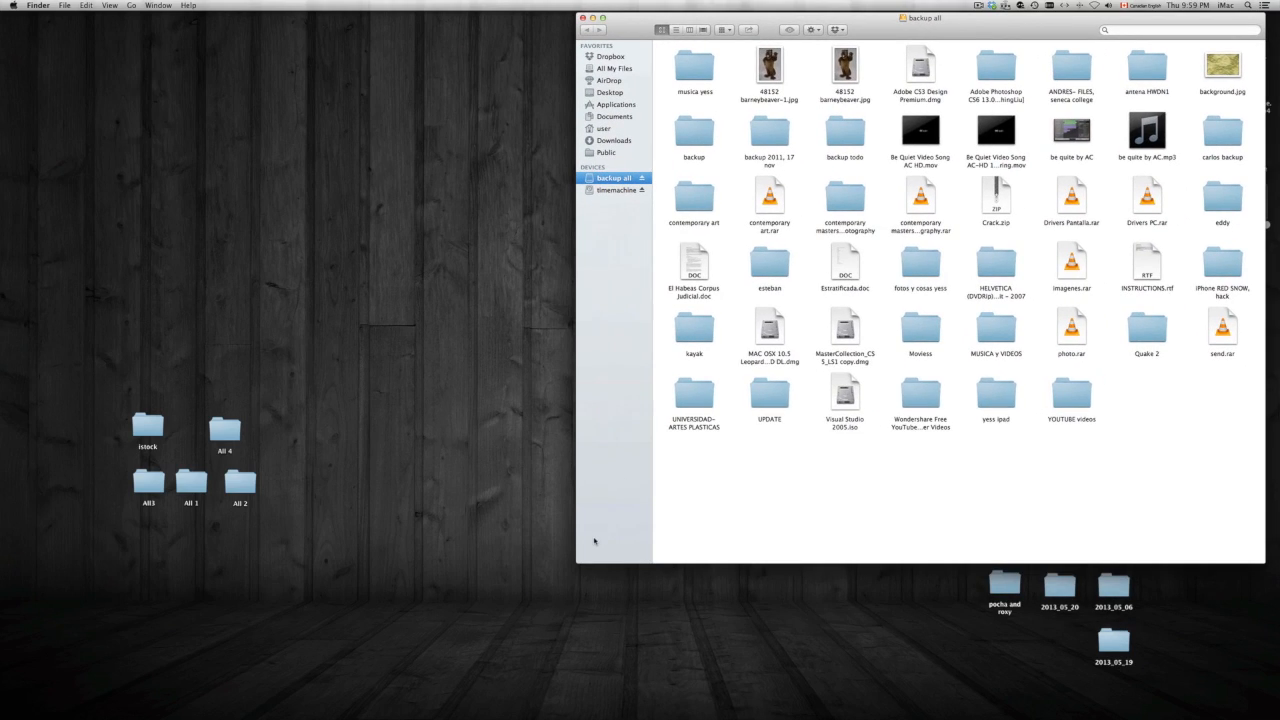
pyautogui.moveTo(724, 252)
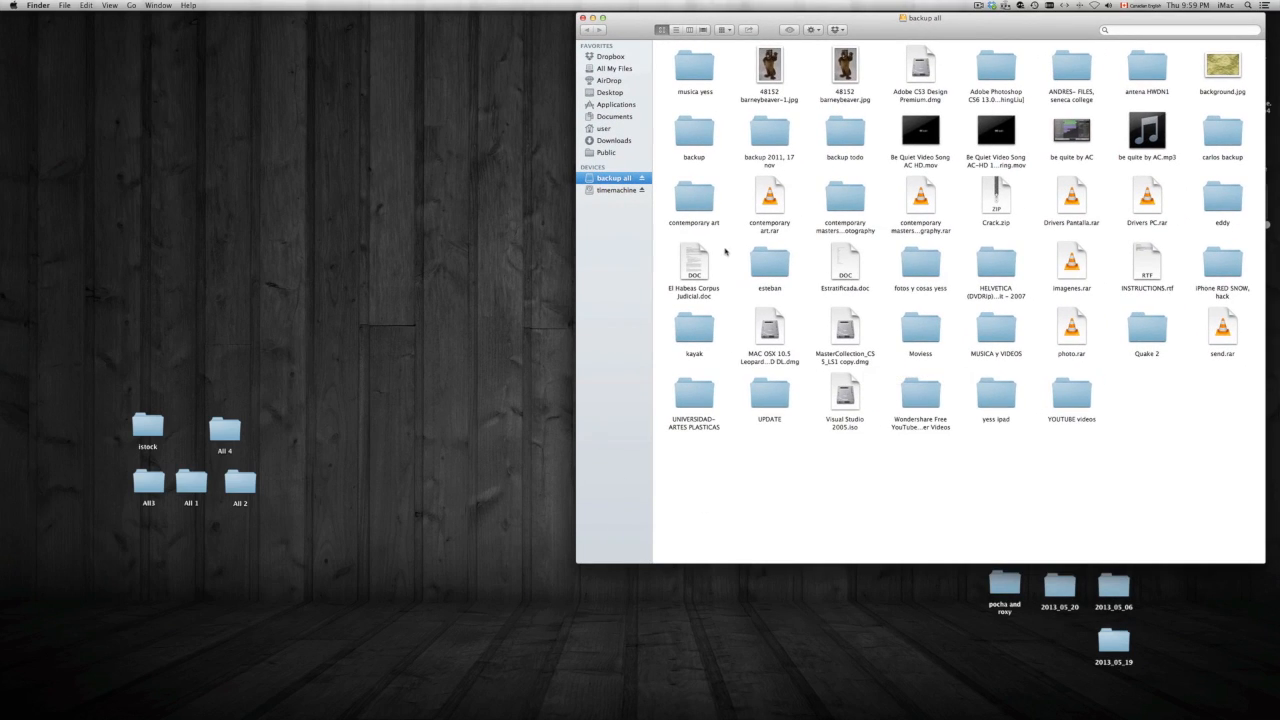
pyautogui.click(694, 260)
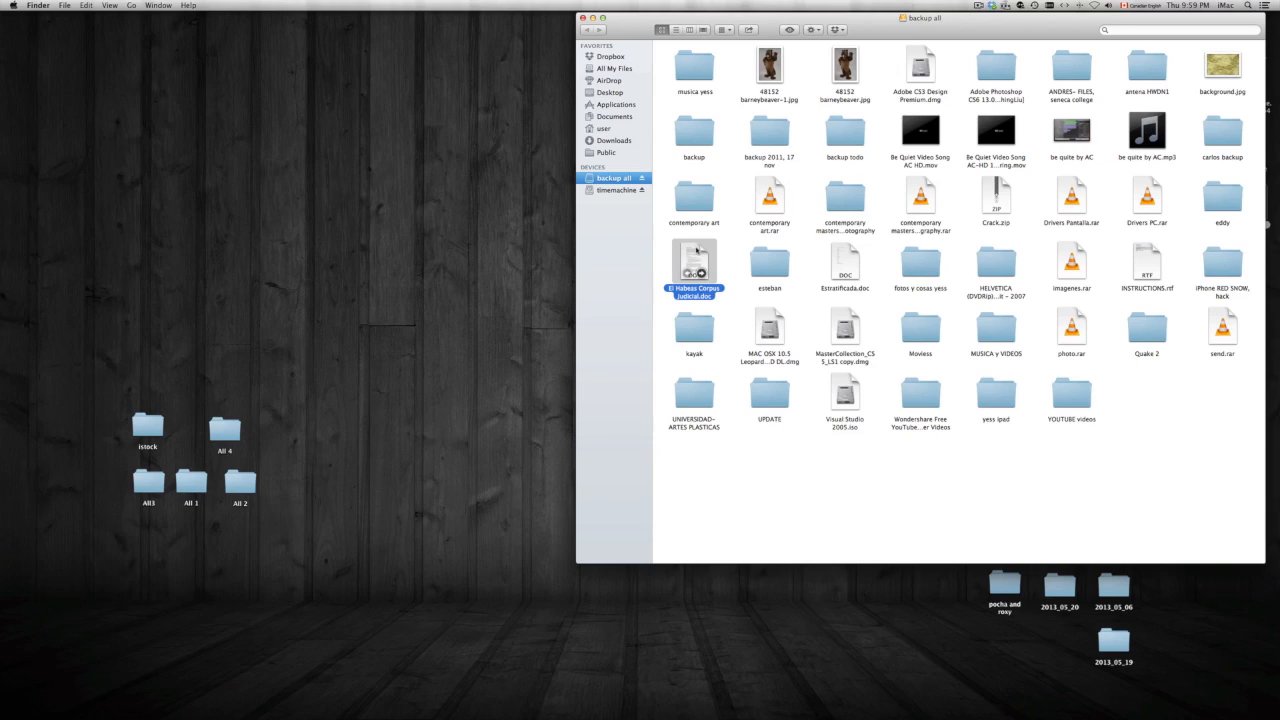
# Send El Habeas Corpus judicial.doc to the Trash via its context menu's Move to Trash
pyautogui.rightClick(694, 264)
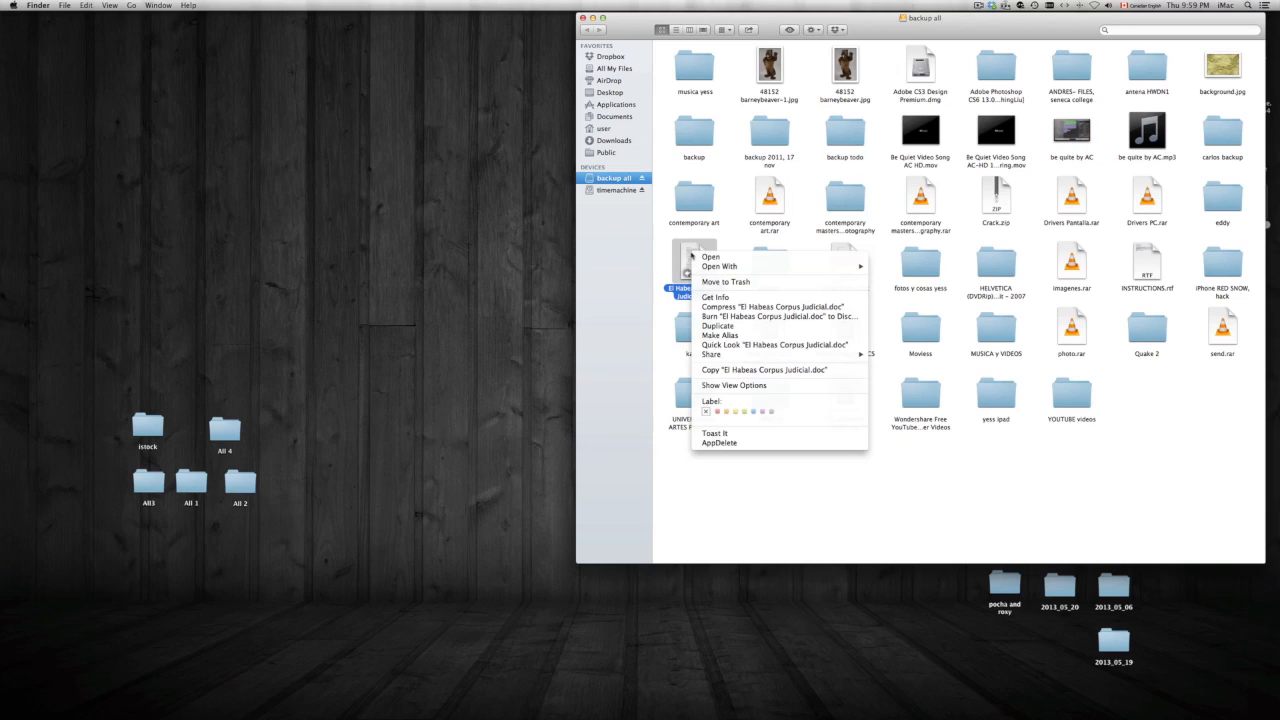
pyautogui.moveTo(780, 256)
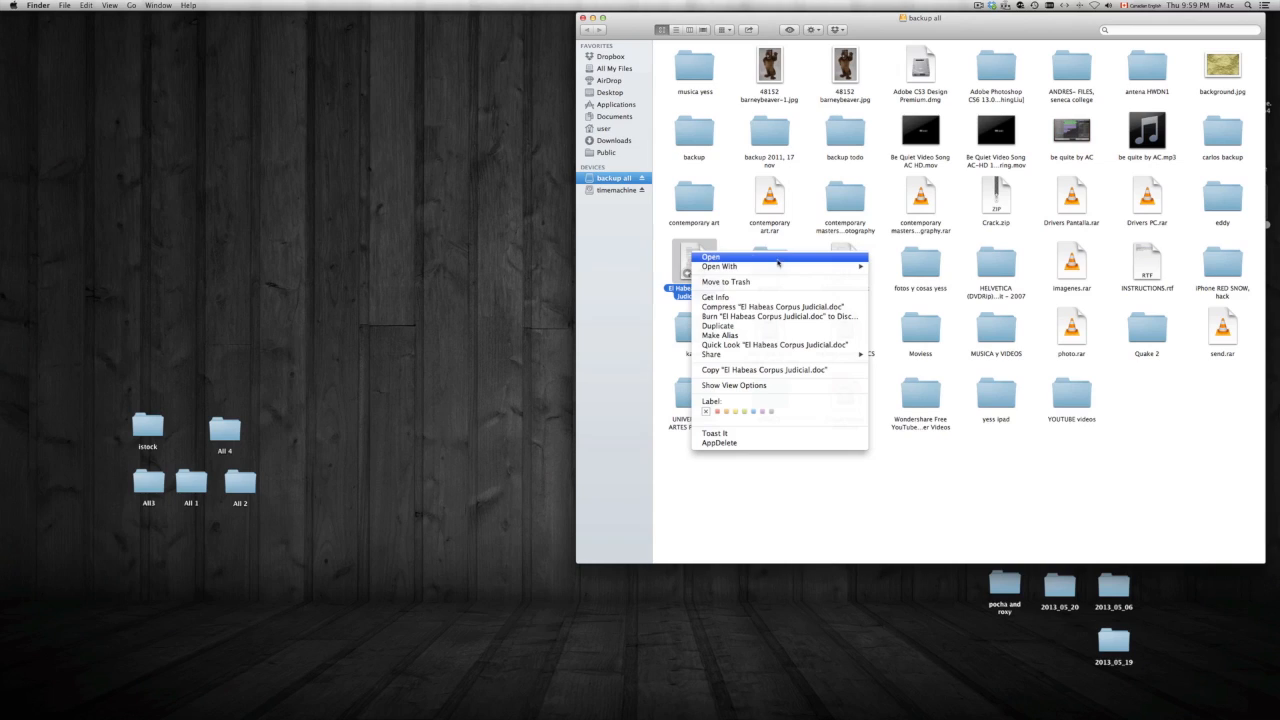
pyautogui.moveTo(724, 280)
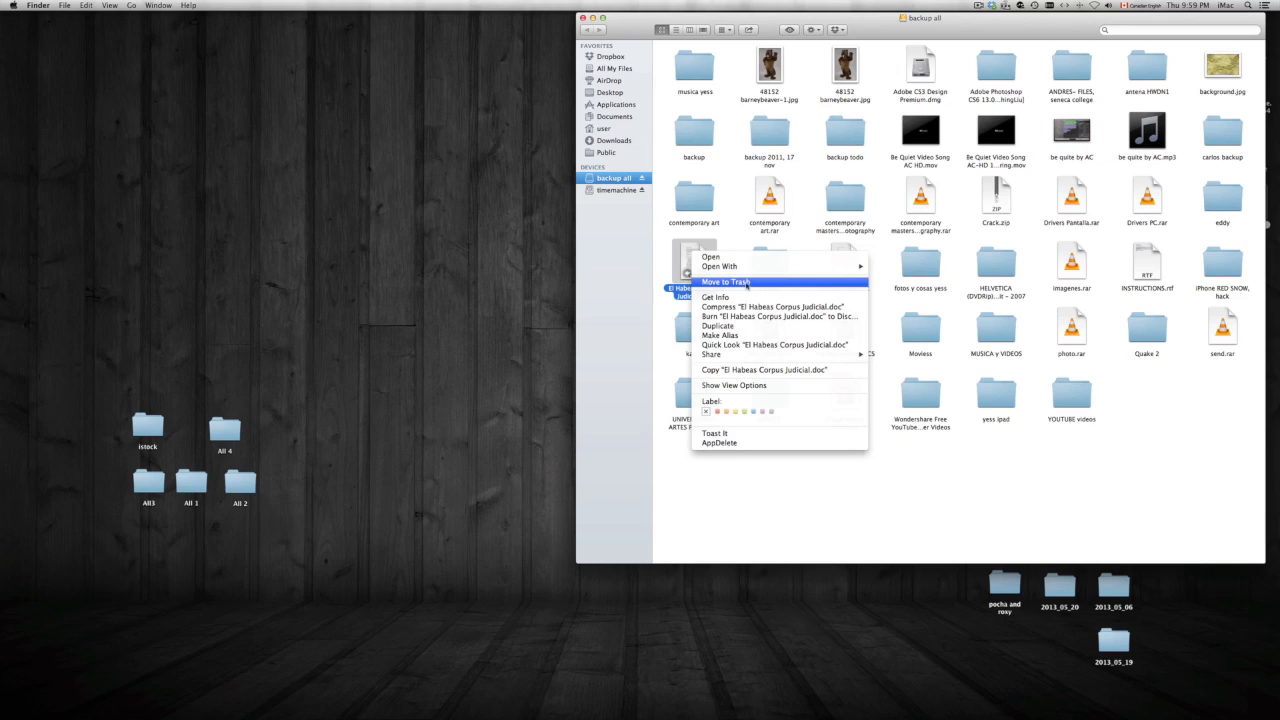
pyautogui.click(726, 280)
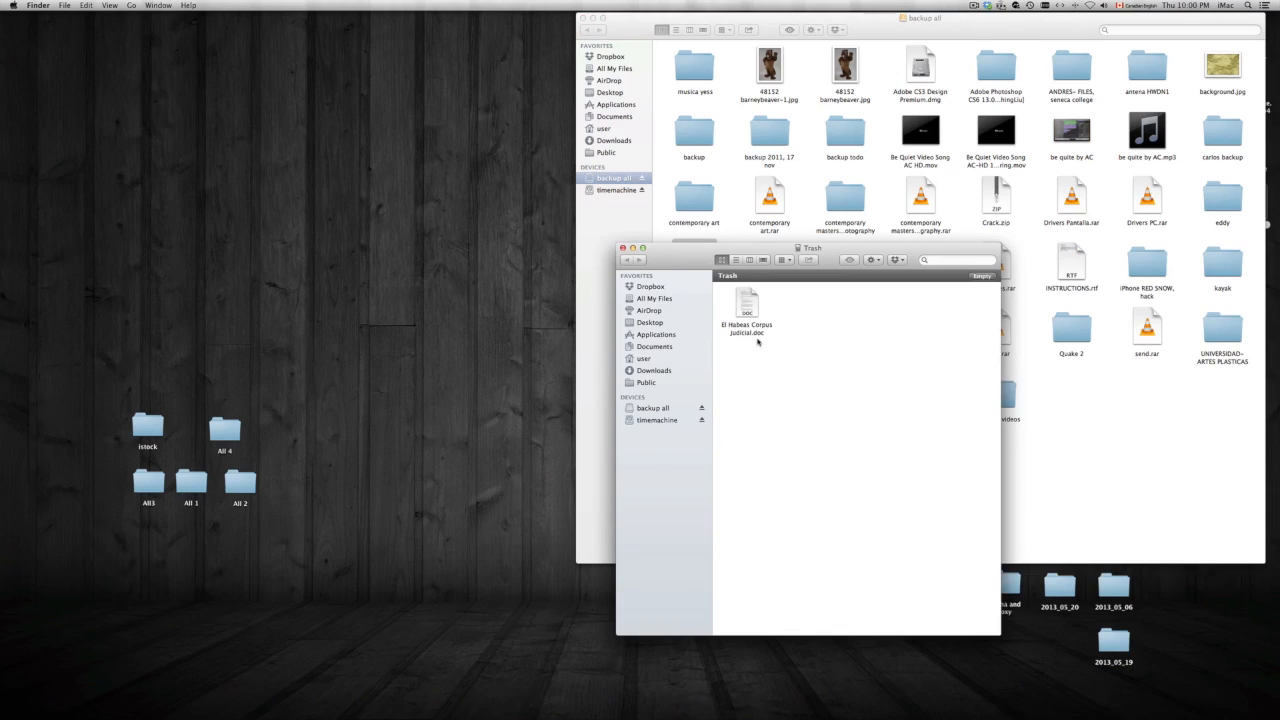
pyautogui.moveTo(938, 278)
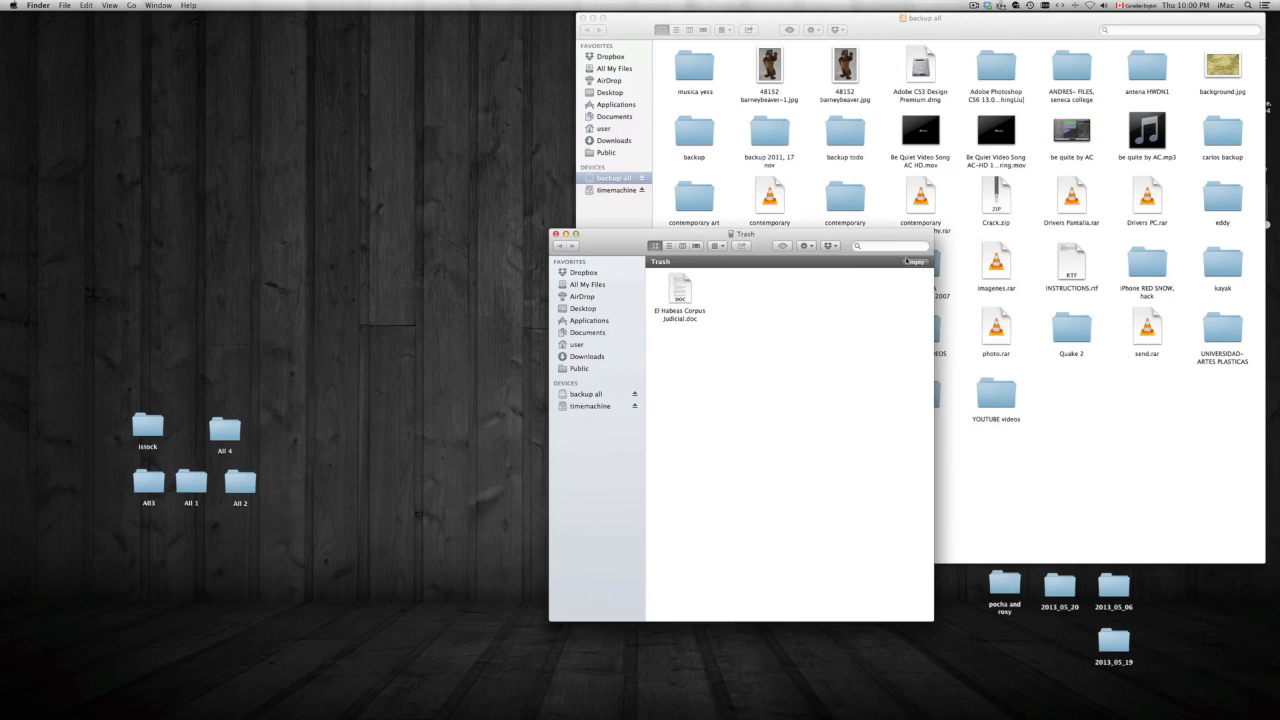
# Start emptying the Trash from the open Trash window showing the document
pyautogui.click(914, 260)
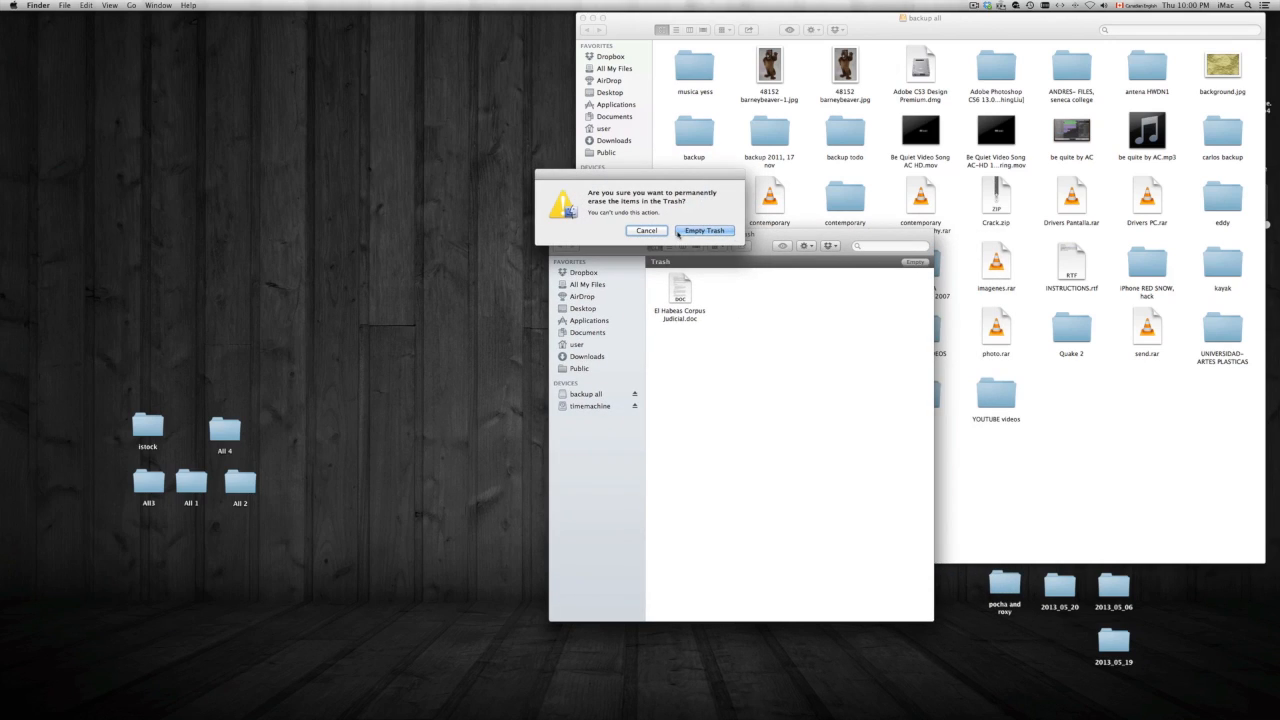
# Confirm Empty Trash so the Habeas Corpus document is permanently erased
pyautogui.click(704, 230)
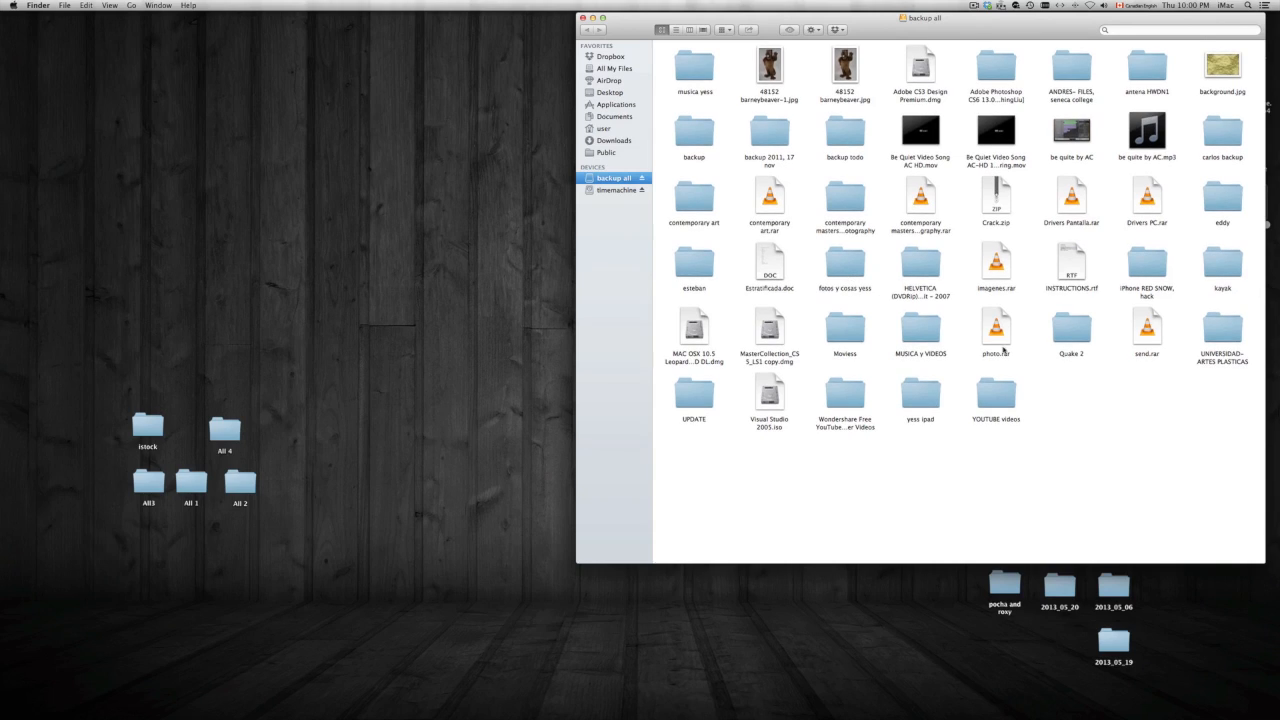
pyautogui.click(996, 328)
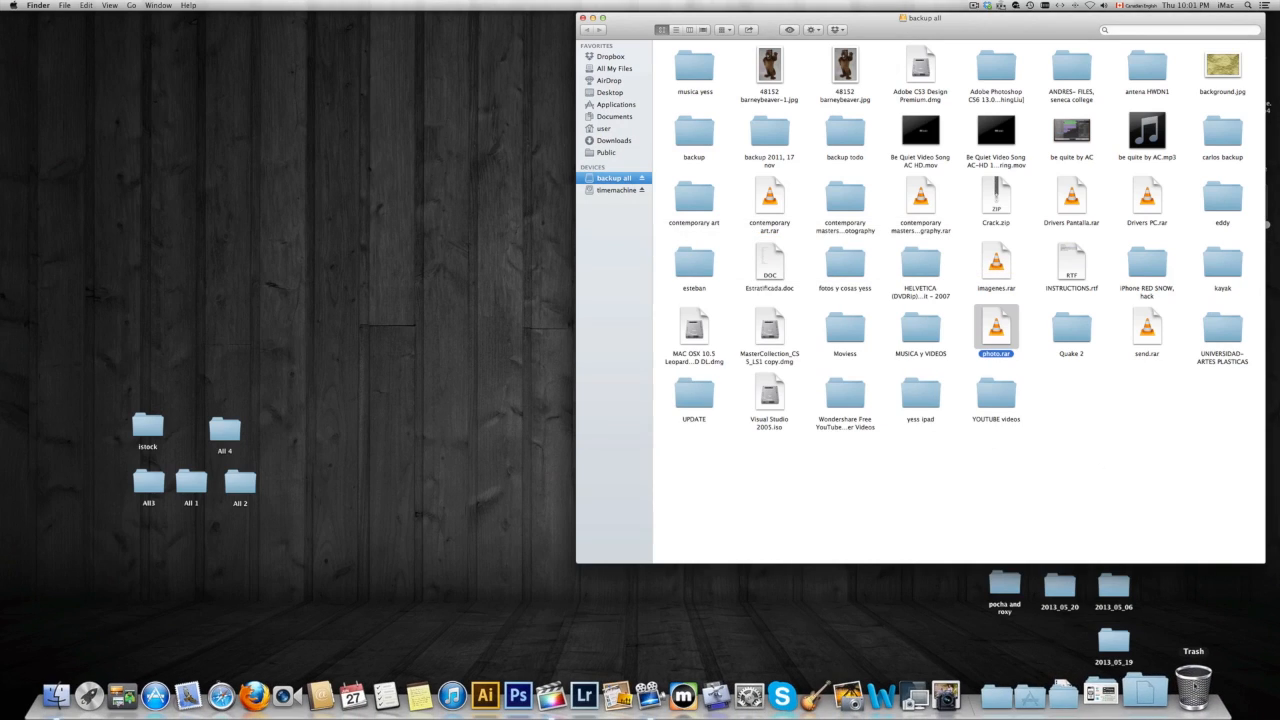
pyautogui.rightClick(1192, 690)
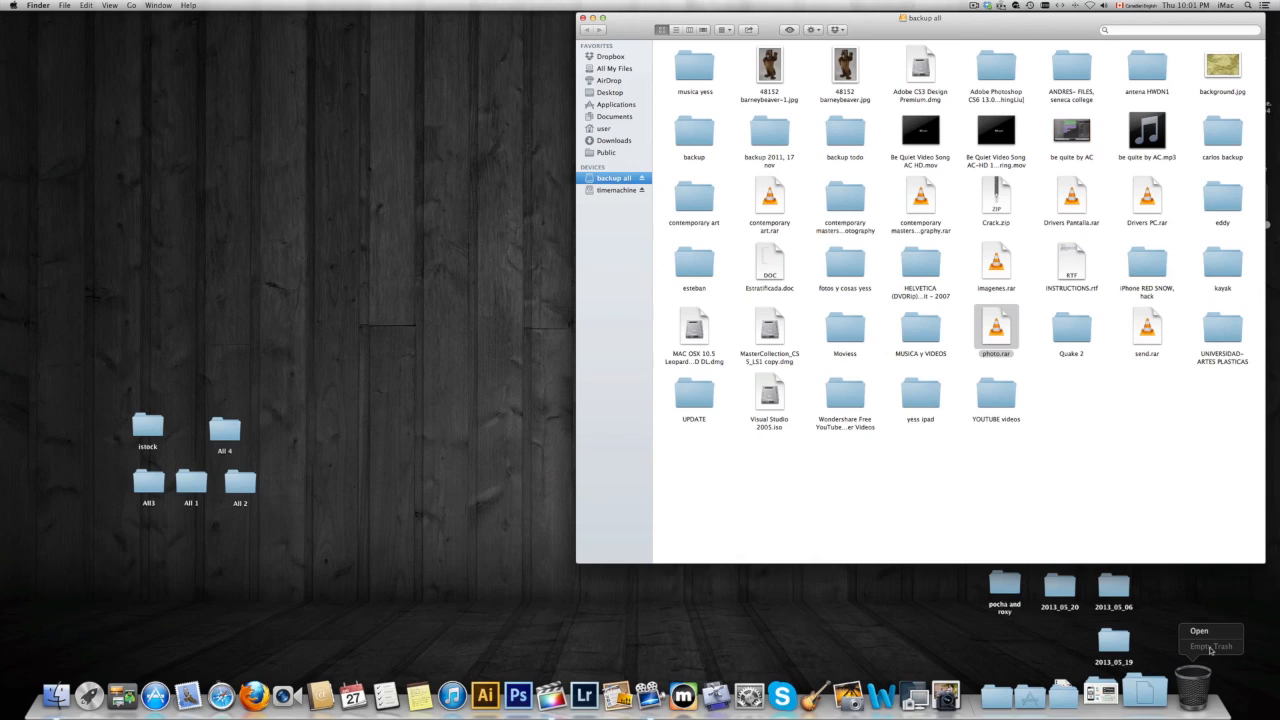
pyautogui.moveTo(1076, 570)
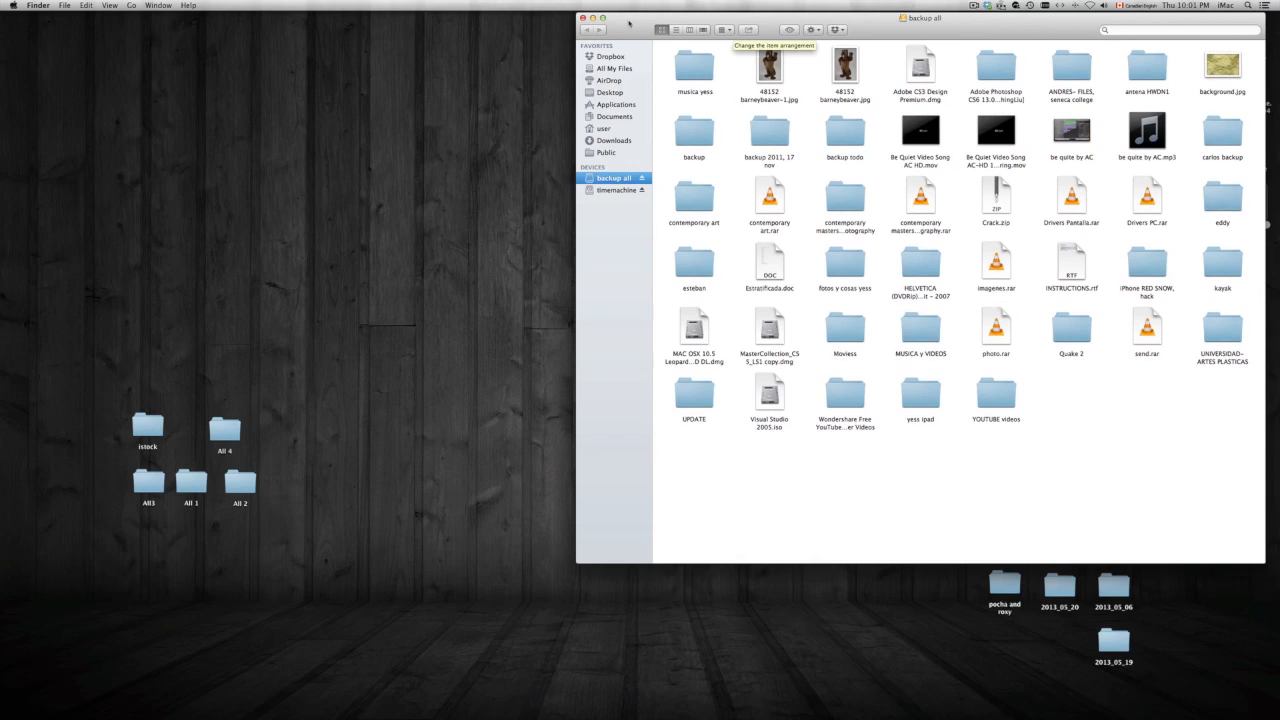
# Move the backup all window out of the way before showing Applications
pyautogui.moveTo(920, 16); pyautogui.dragTo(664, 36)
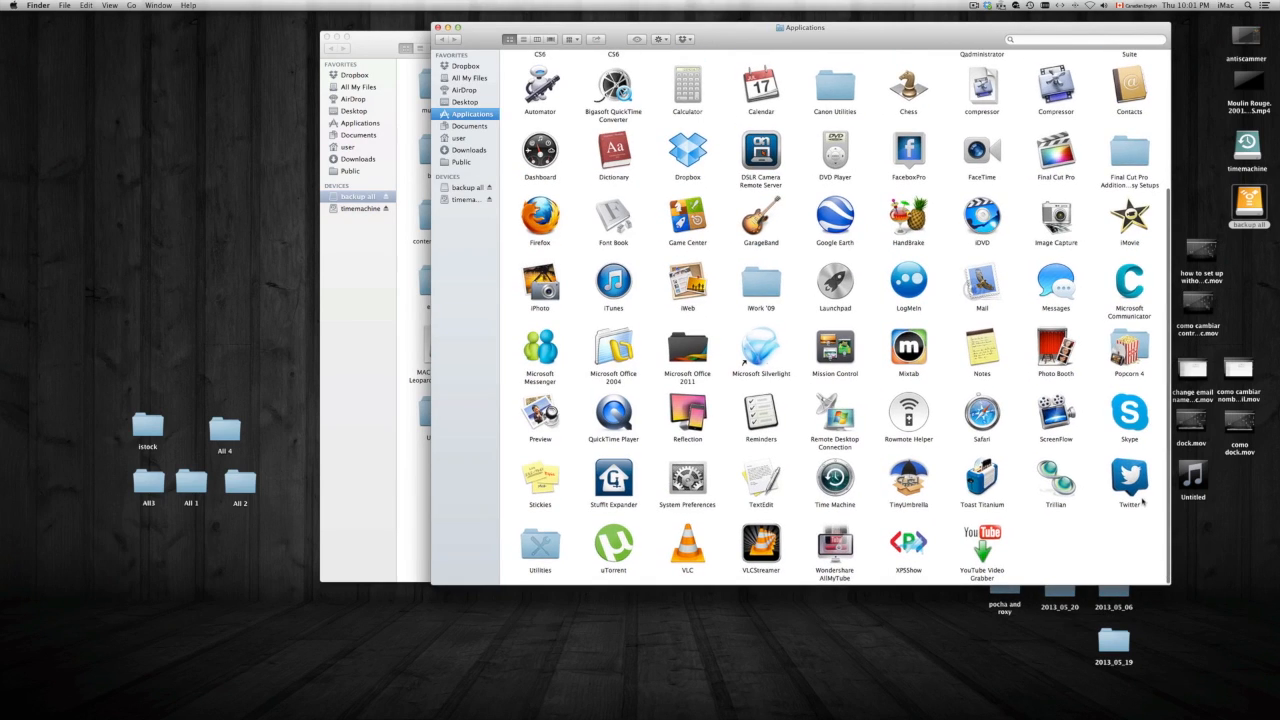
pyautogui.rightClick(1128, 476)
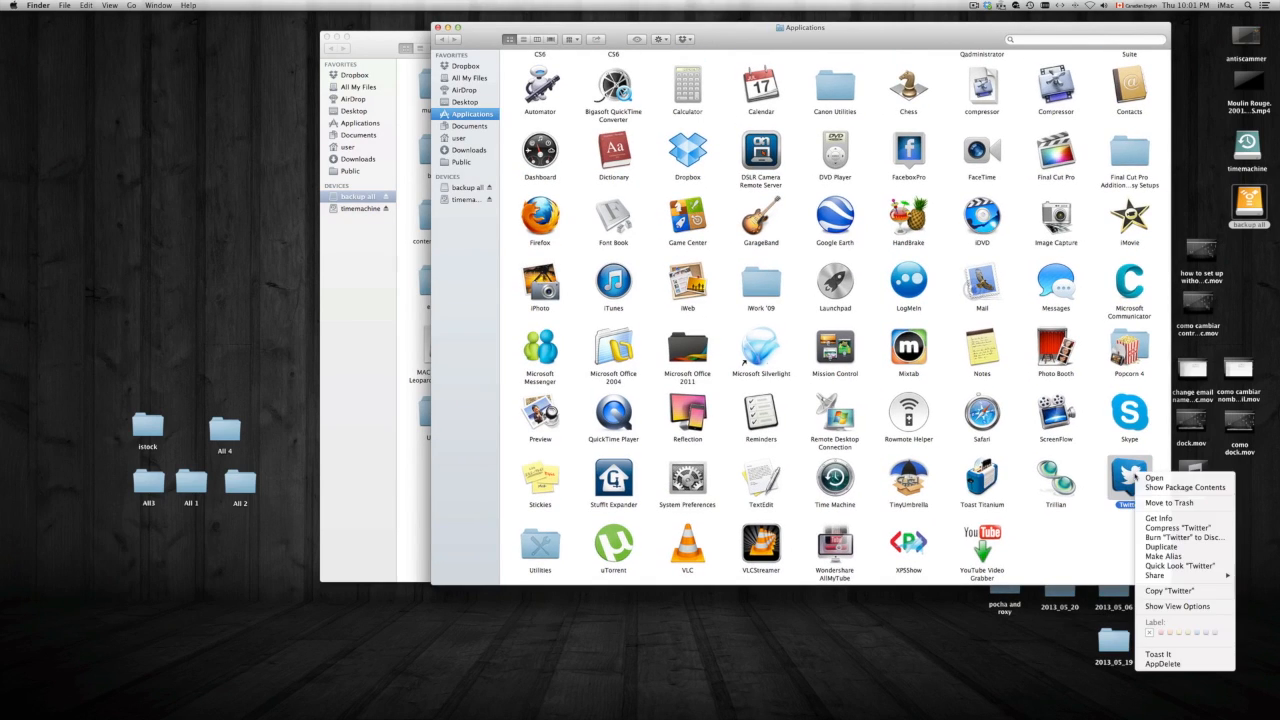
pyautogui.moveTo(1170, 502)
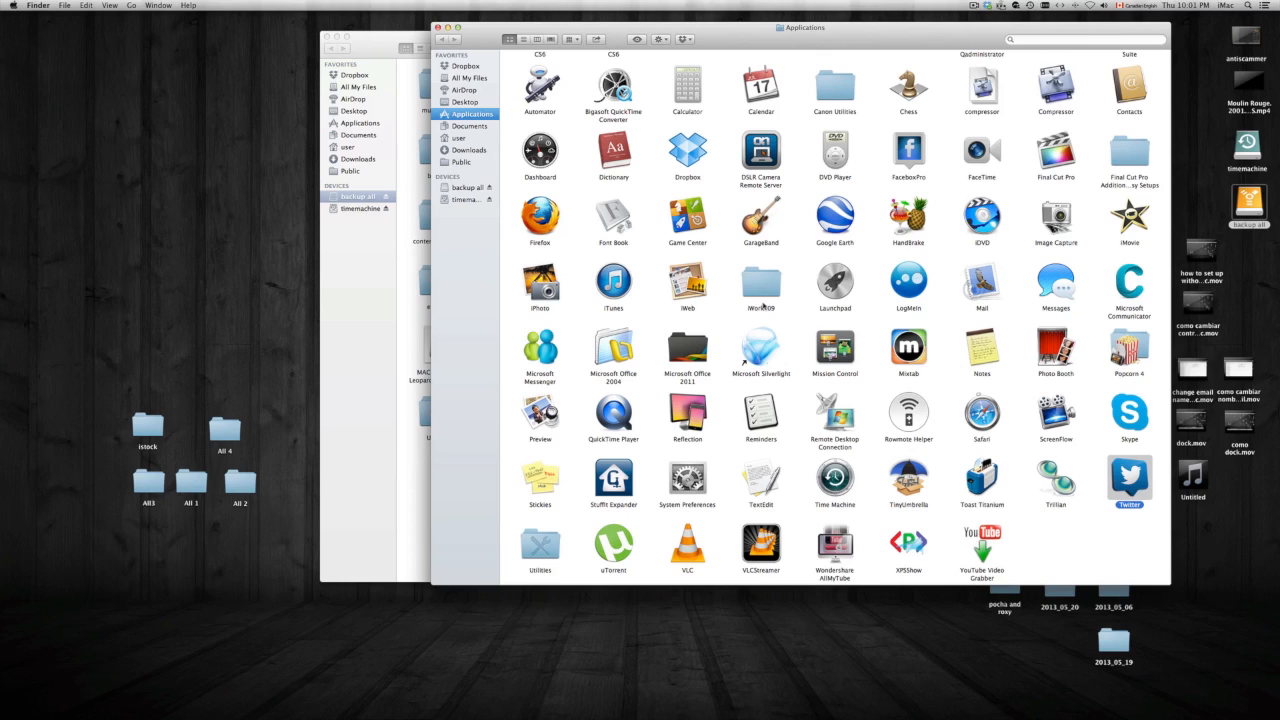
pyautogui.scroll(3)
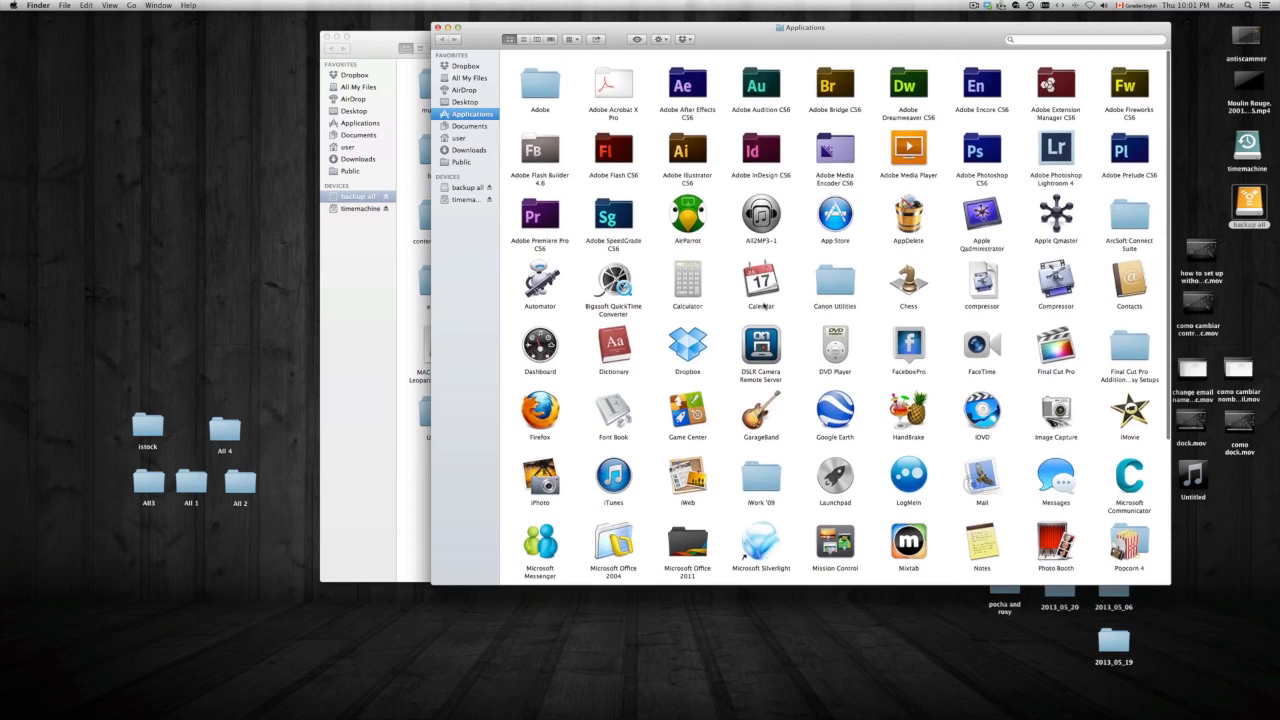
pyautogui.scroll(-3)
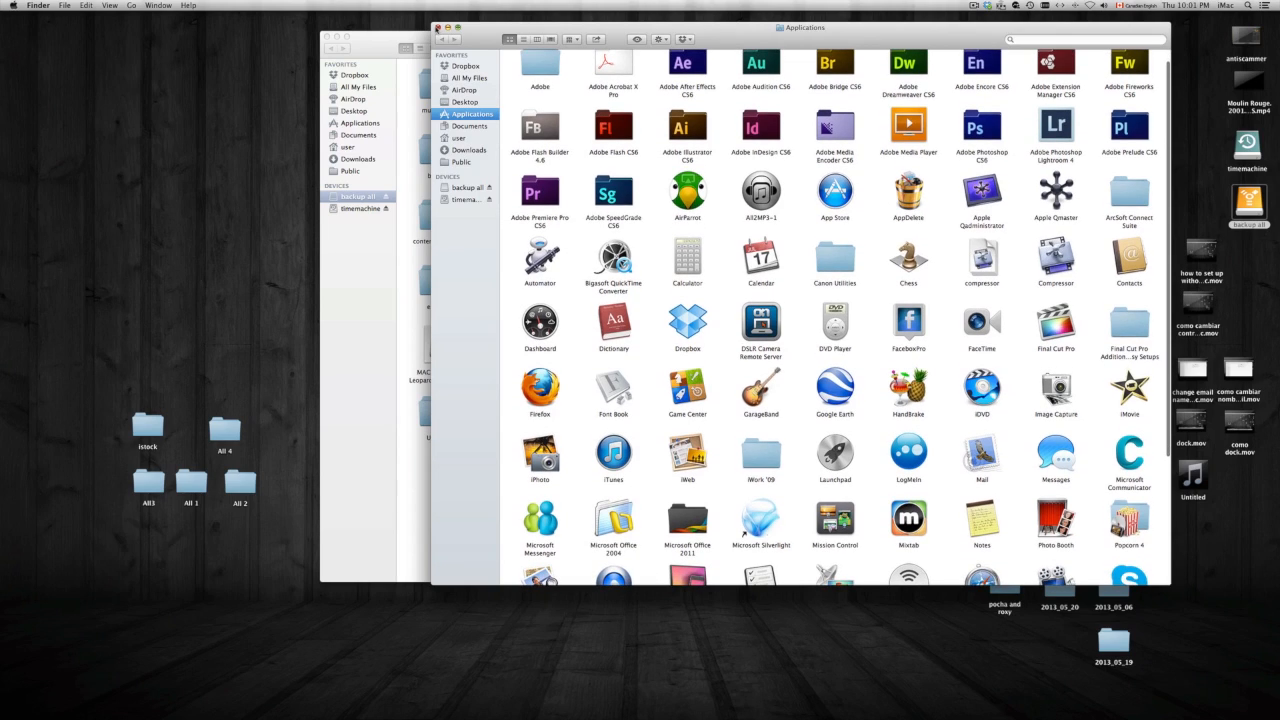